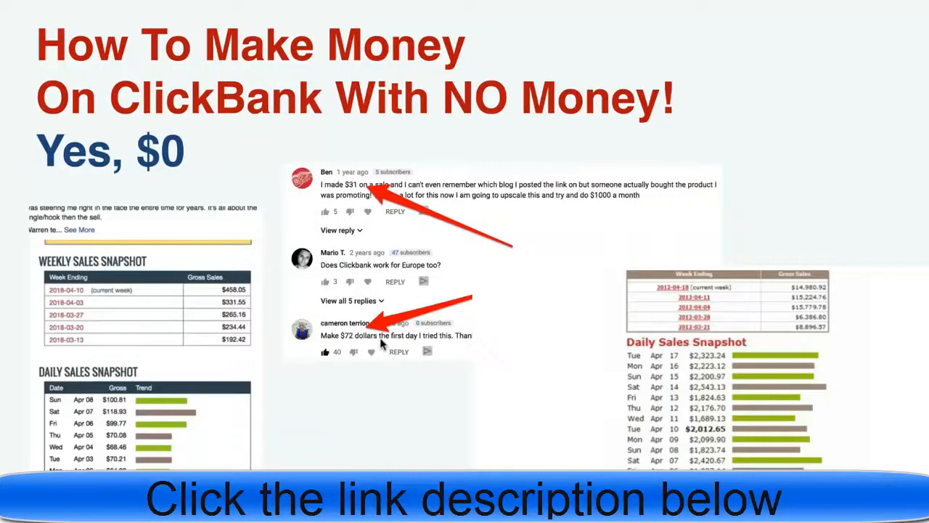
mouse_move(155, 412)
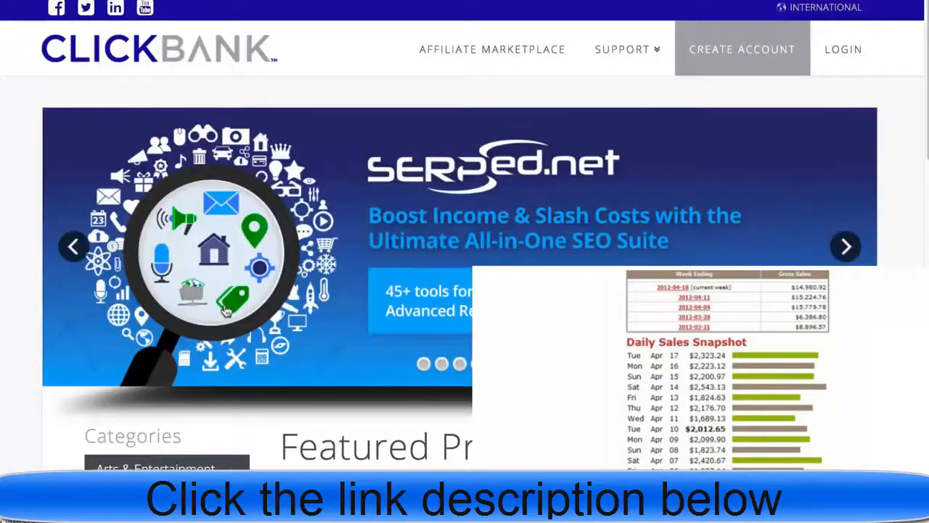
Browse the Health & Fitness marketplace, promote The Red Tea Detox and open its affiliate page.
scroll("down", 3)
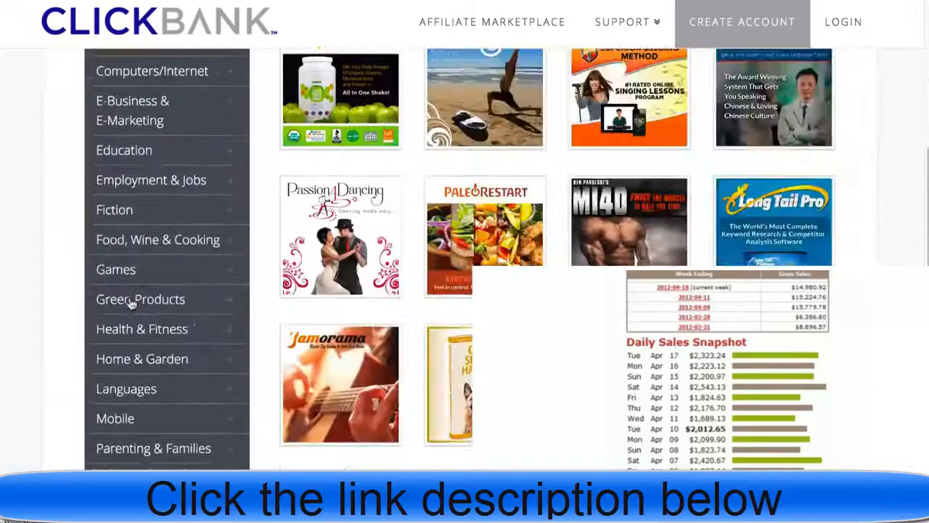
left_click(741, 22)
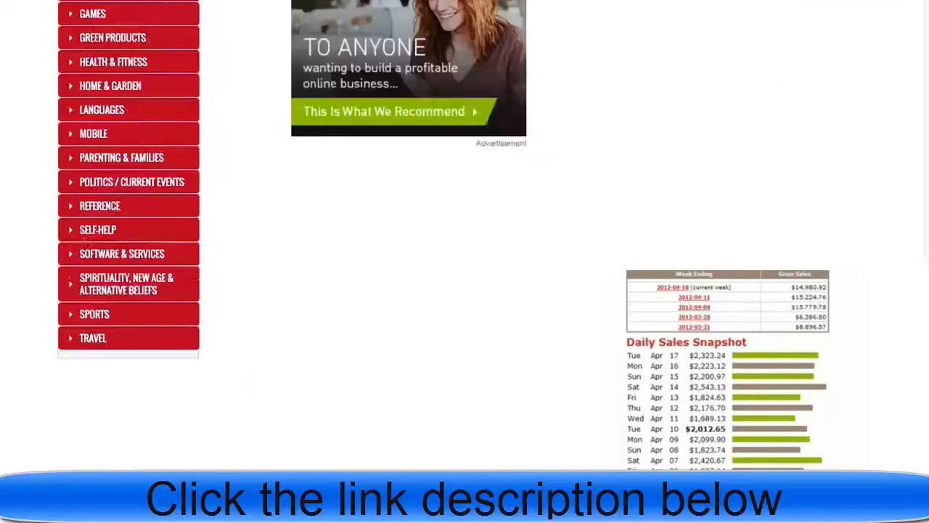
scroll("up", 3)
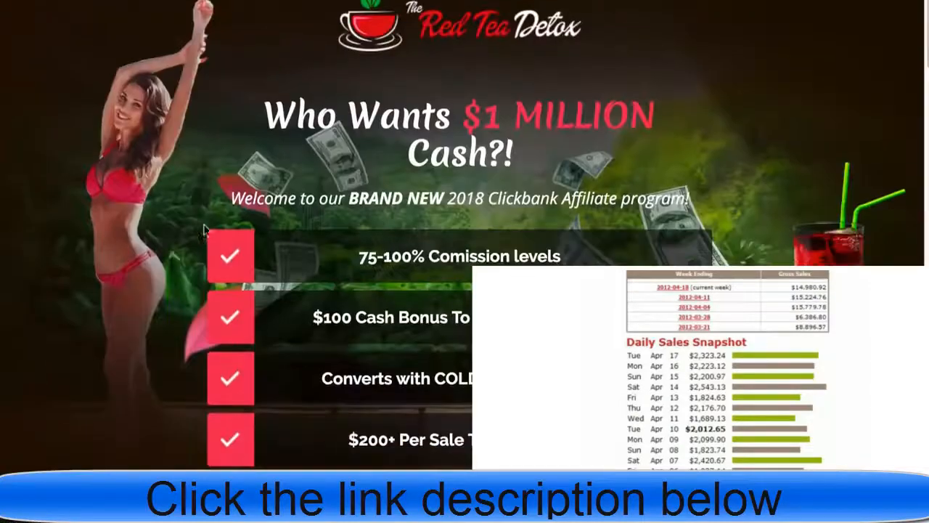
scroll("down", 3)
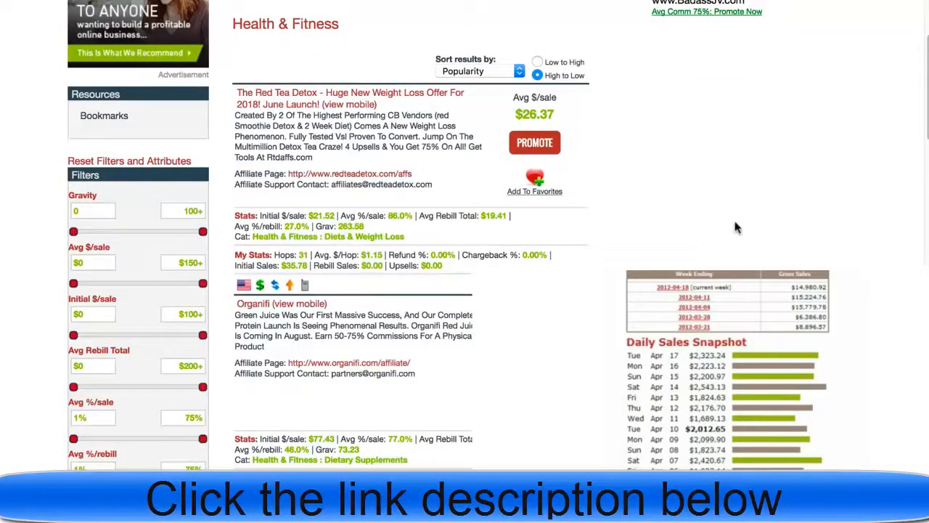
mouse_move(662, 240)
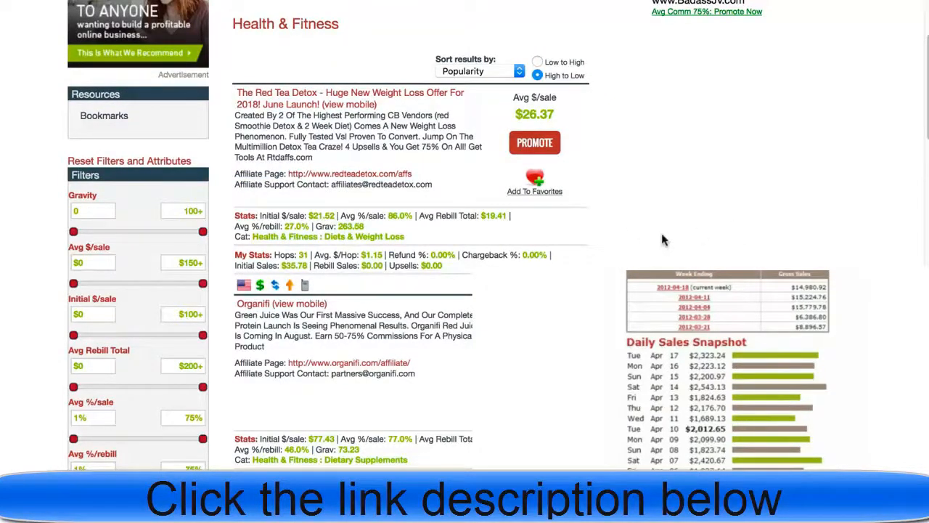
left_click(535, 143)
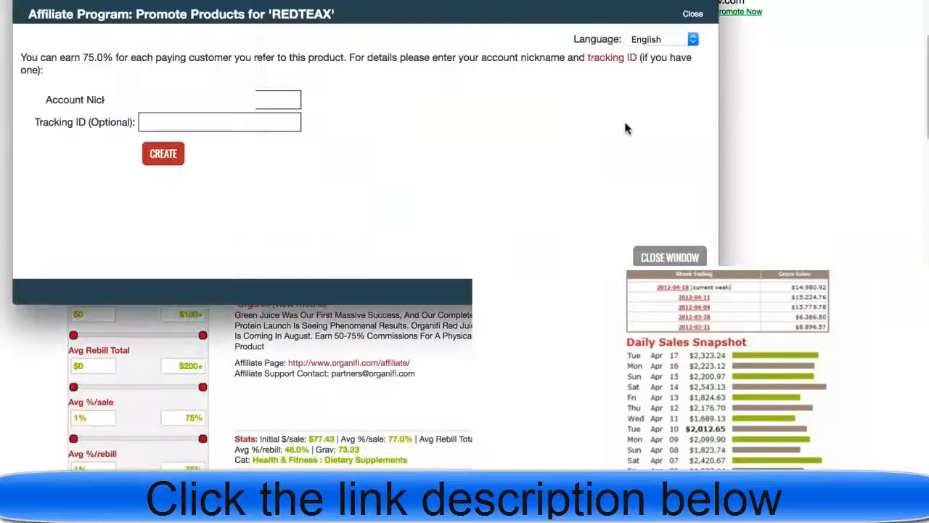
mouse_move(345, 102)
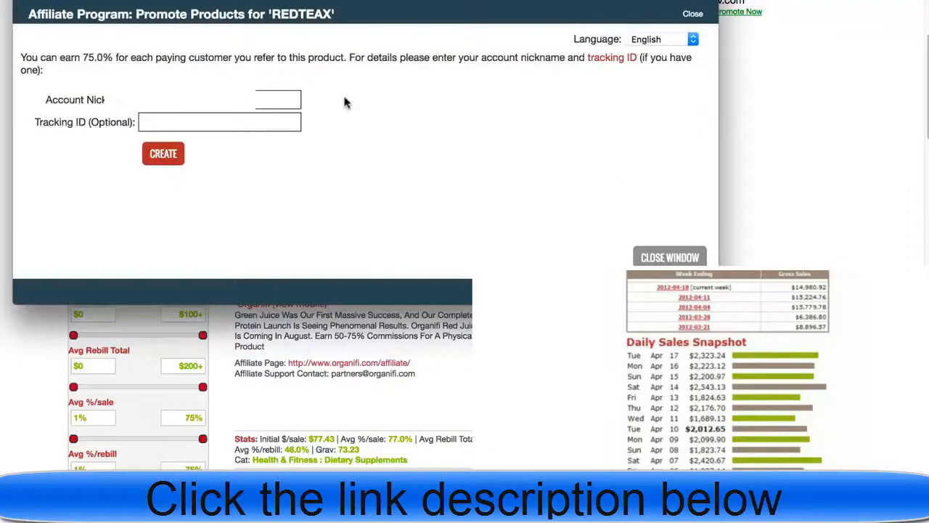
left_click(691, 13)
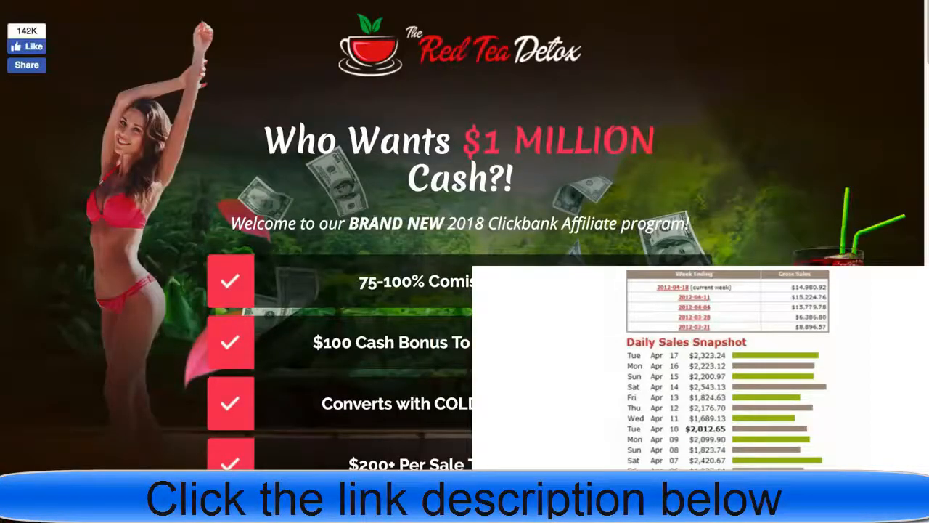
Select one of the ready-made Red Tea Detox affiliate link URLs and scroll the list.
scroll("down", 3)
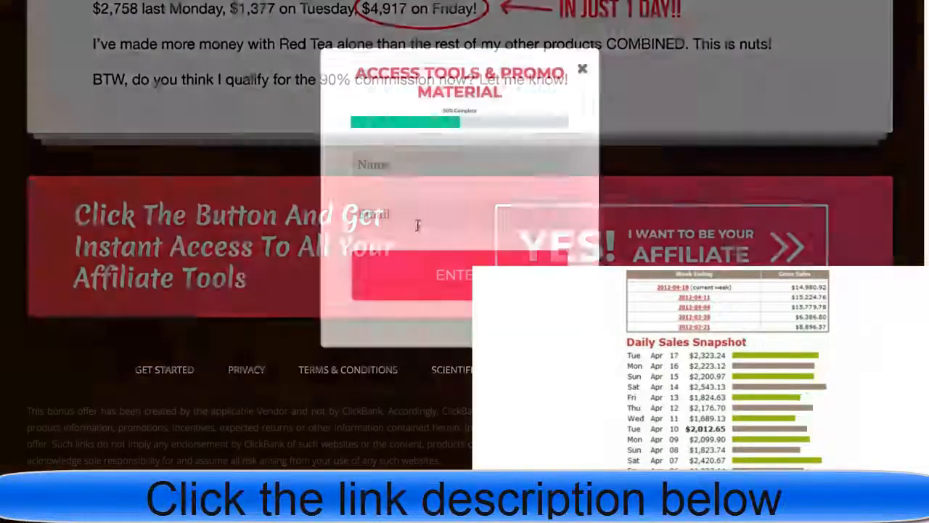
type("gg")
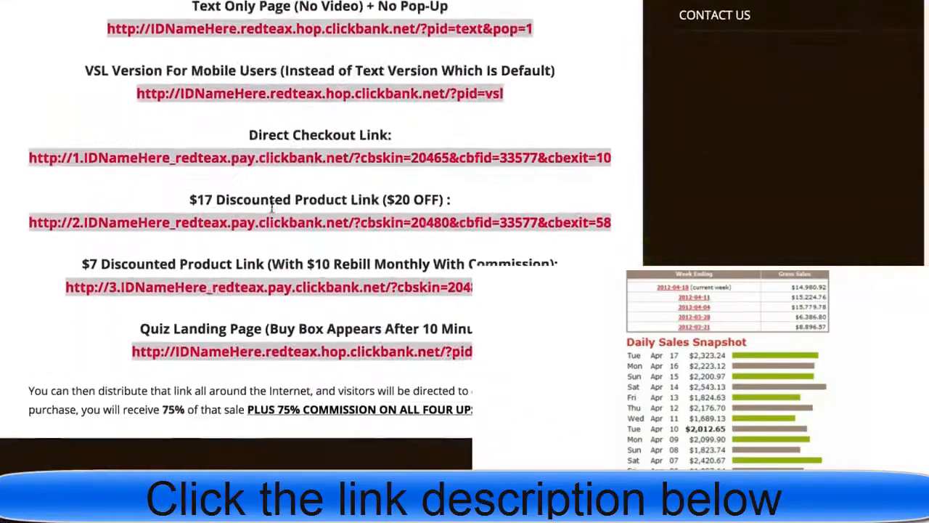
double_click(203, 199)
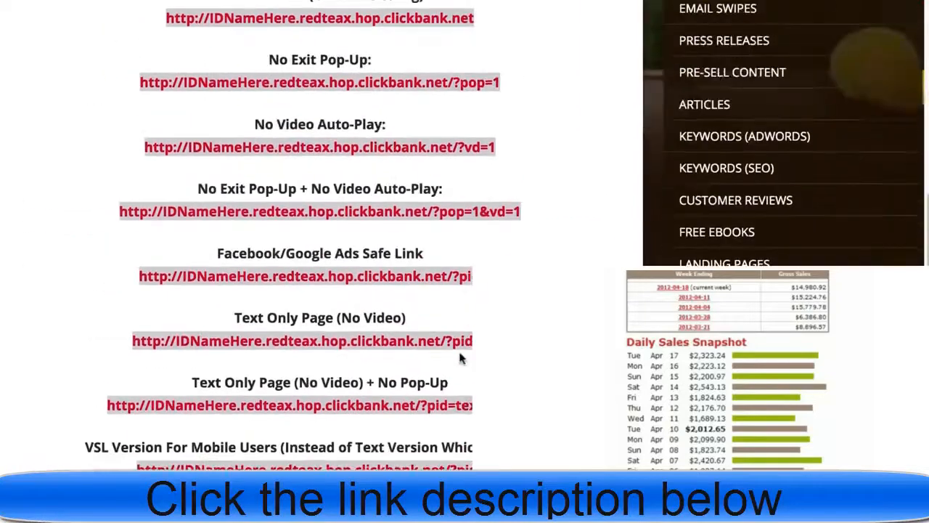
scroll("down", 3)
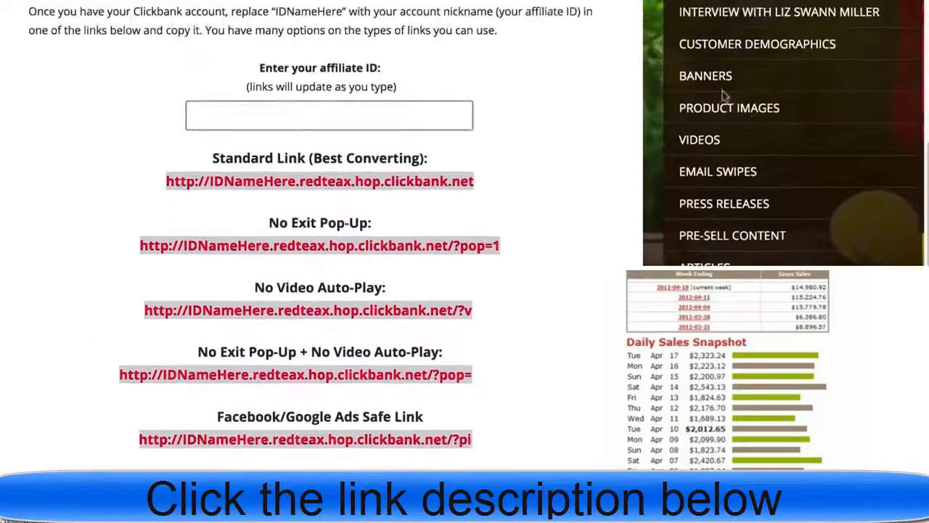
scroll("down", 3)
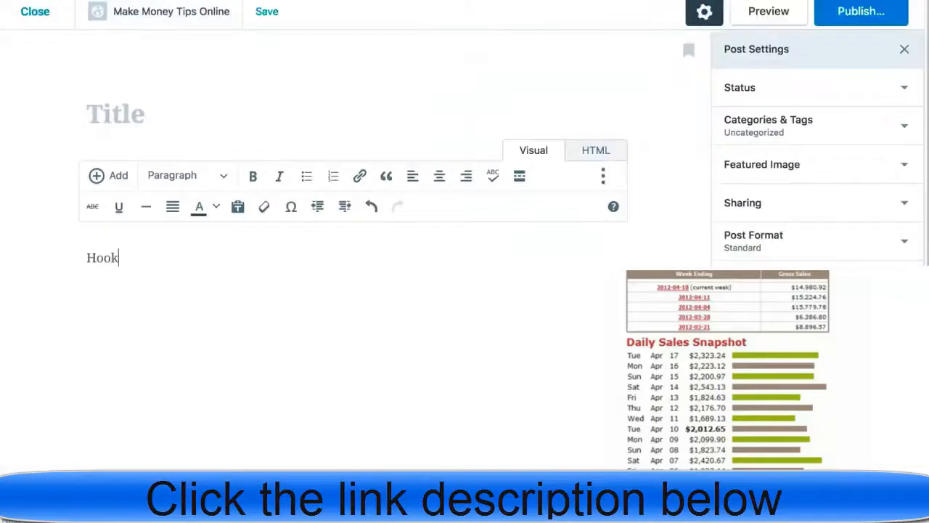
Add the outline lines 'Sale' and 'Close (offer them a coupon)' below Hook.
type("Sale")
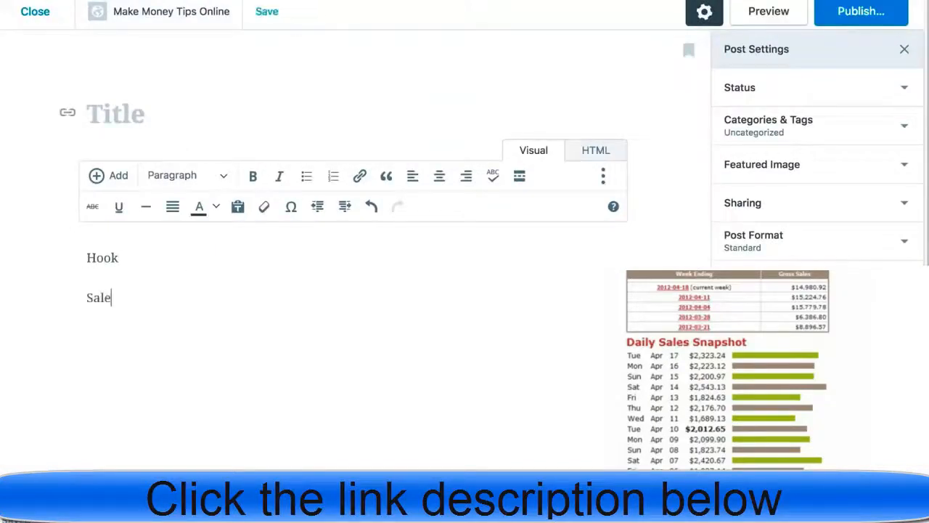
type("Close (o")
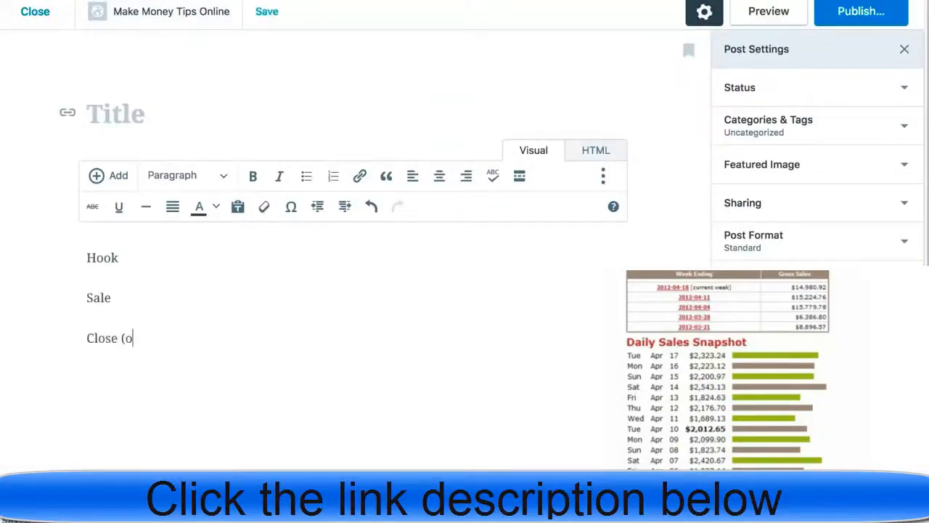
type("ffer them a coupon)")
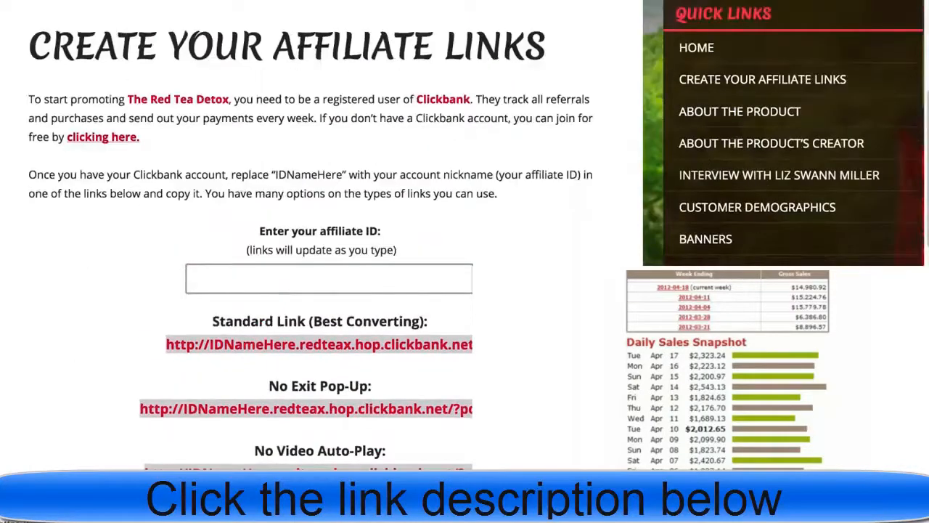
Scroll to the $17 Discounted Product Link and select its checkout URL for copying.
scroll("down", 3)
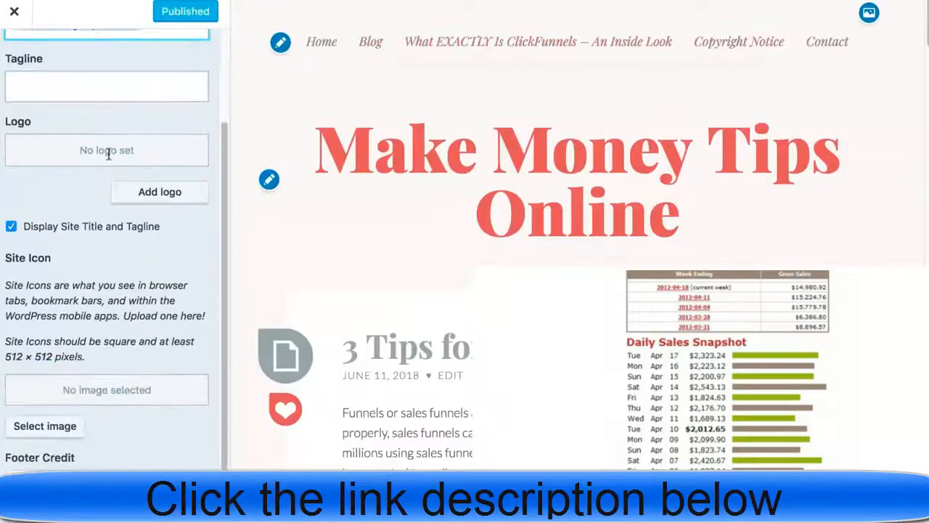
scroll("down", 3)
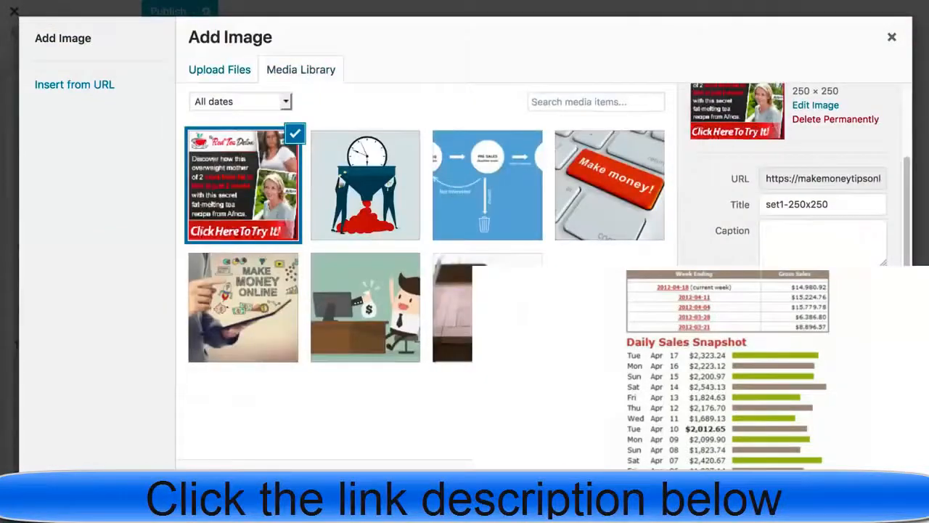
left_click(892, 37)
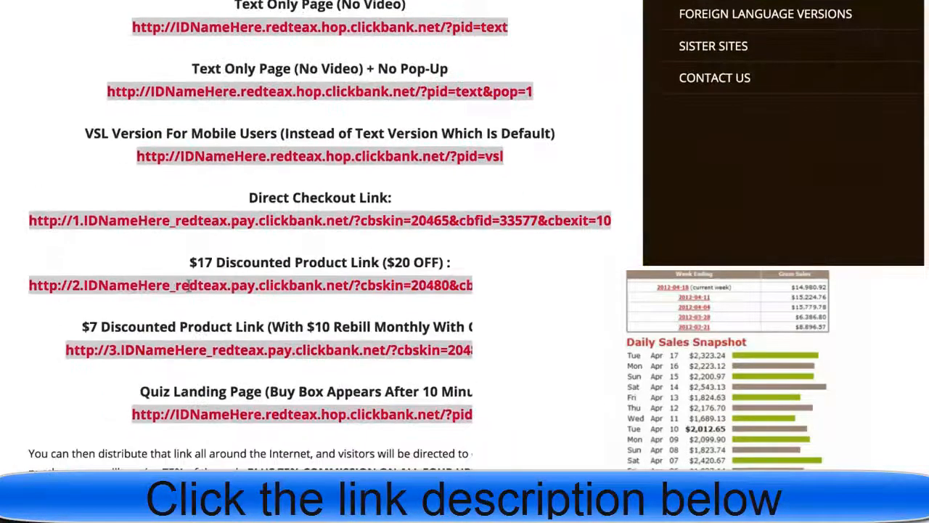
double_click(128, 285)
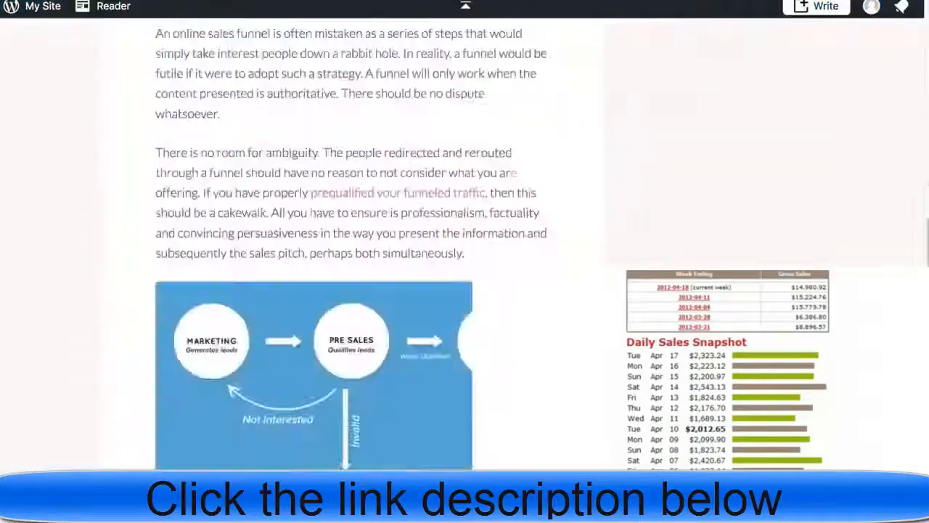
Add a 'Click here to get your discount now' line linked to the discount checkout URL.
scroll("down", 3)
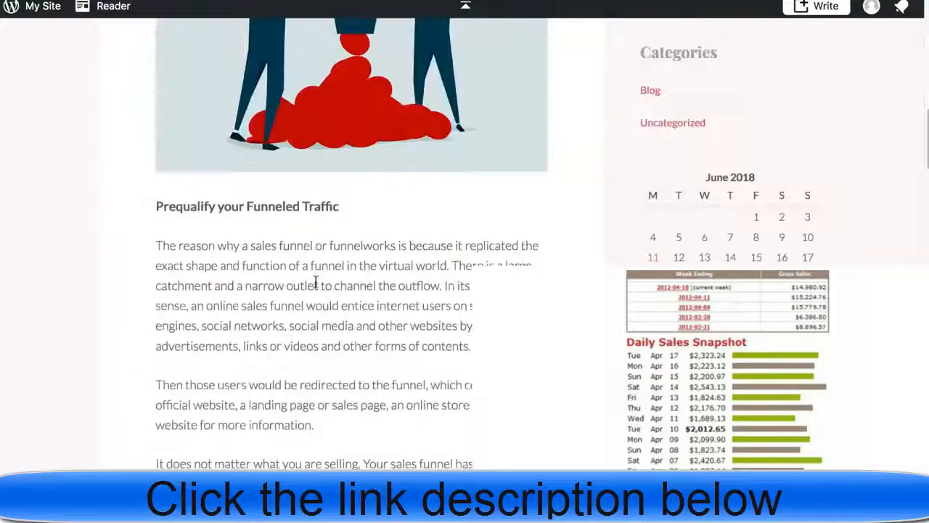
left_click(42, 6)
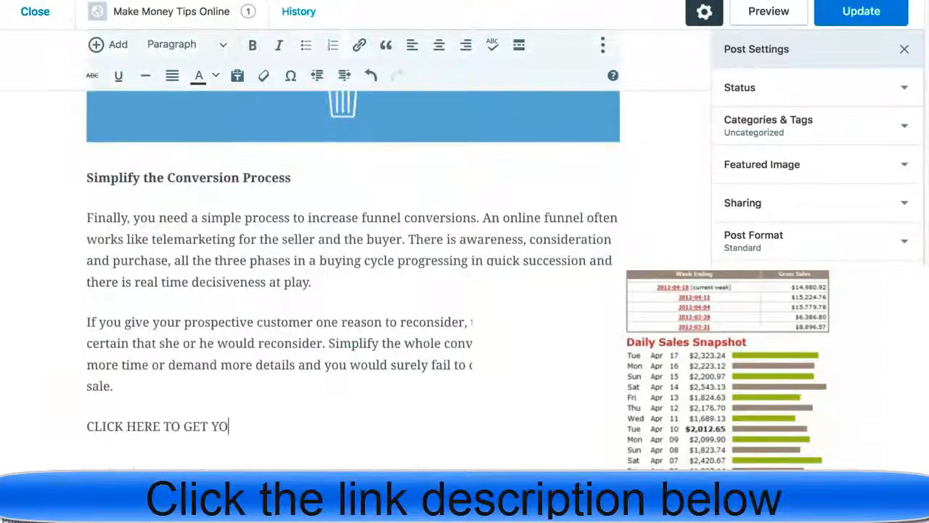
left_click(359, 45)
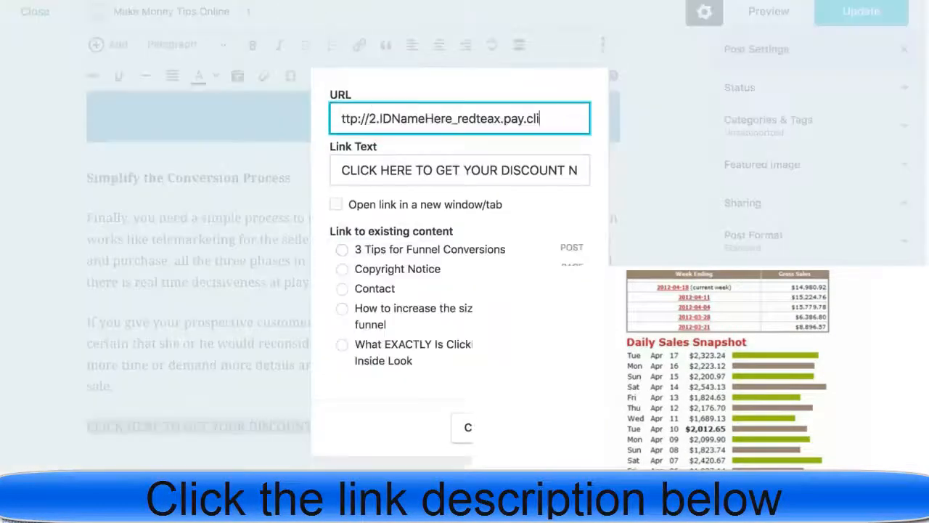
left_click(463, 427)
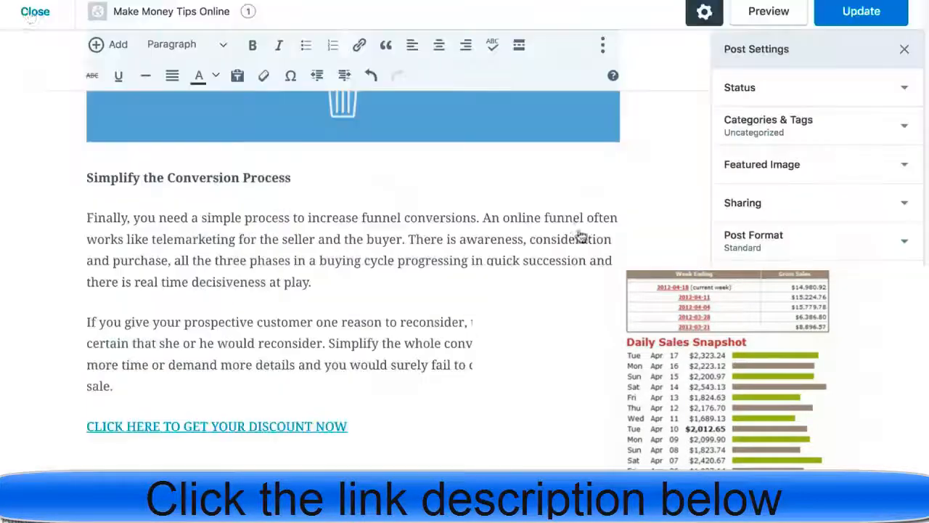
left_click(34, 12)
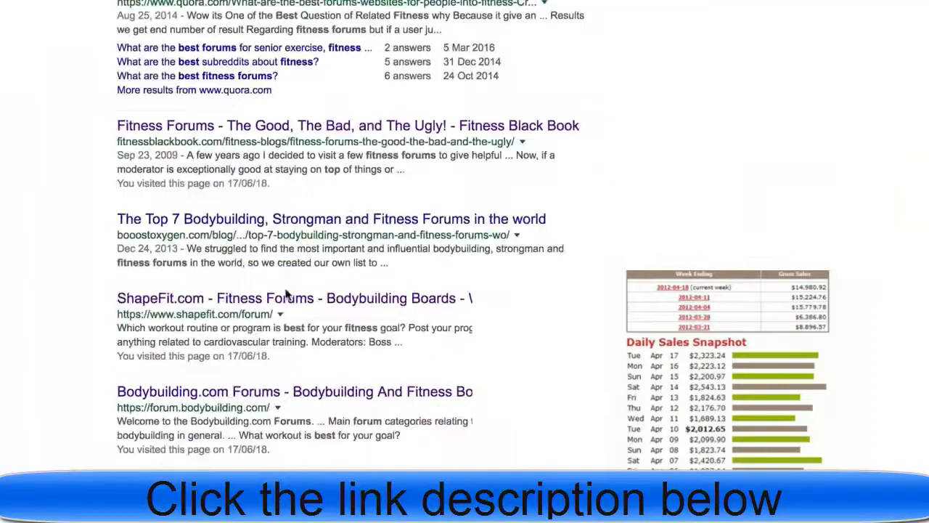
Scroll through the Bodybuilding.com forum categories.
scroll("down", 3)
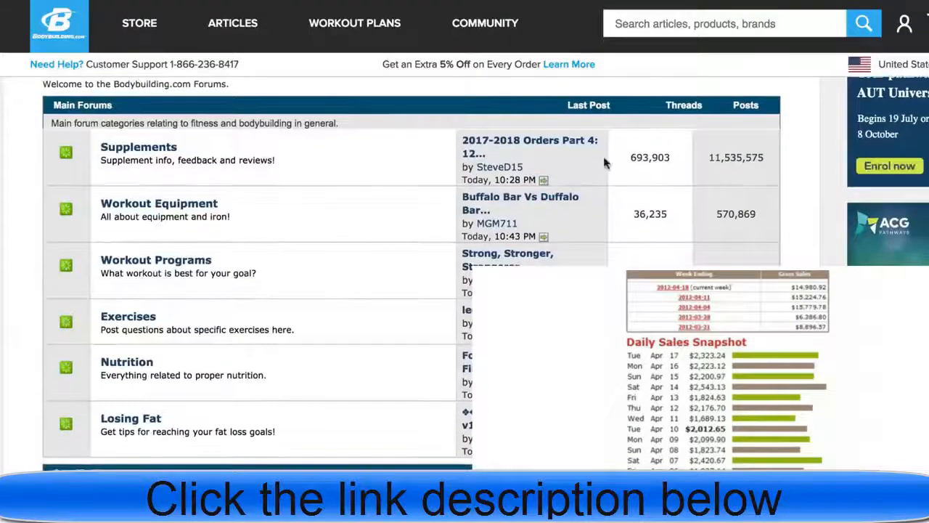
scroll("down", 3)
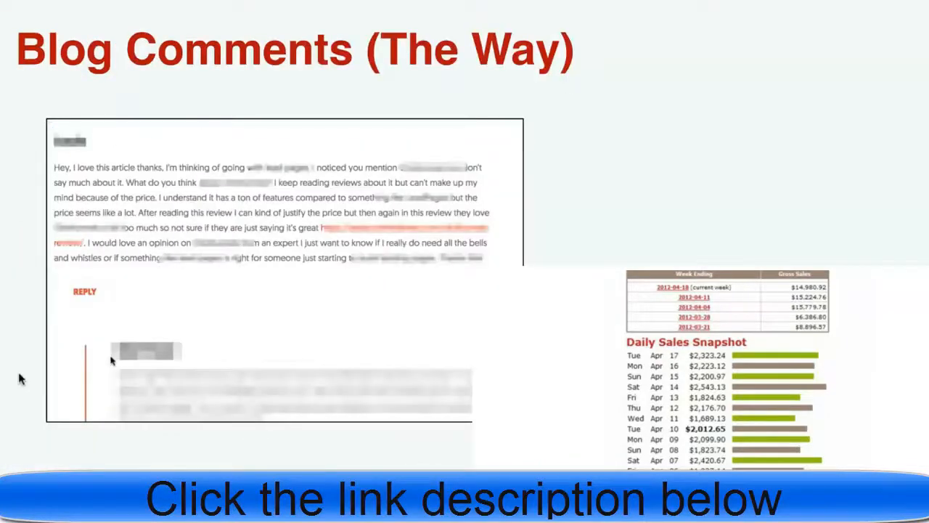
mouse_move(233, 198)
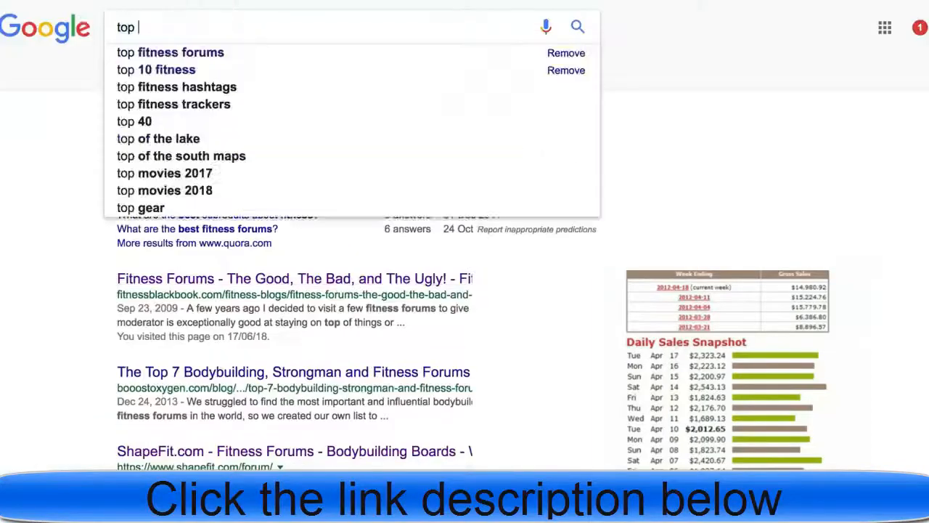
Search 'top 10 fitness' and open the Top 10 Hottest Fitness Models article.
left_click(156, 69)
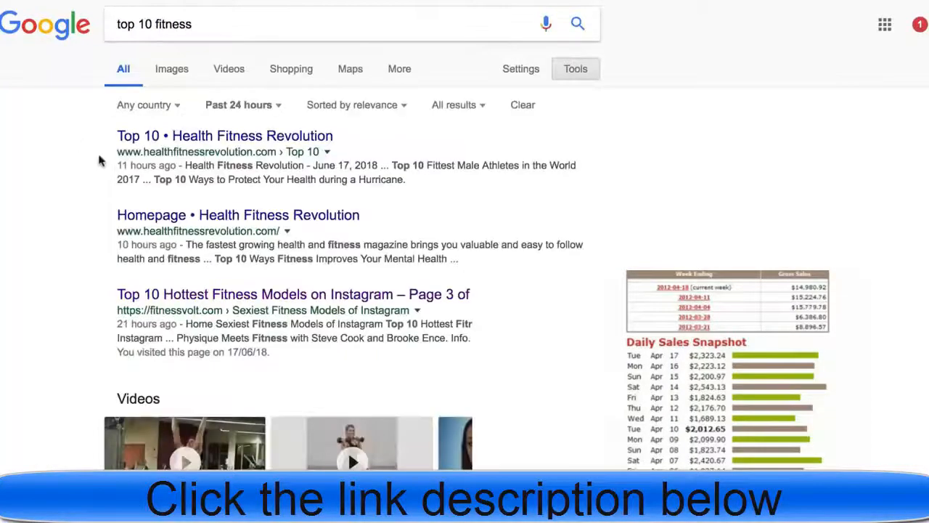
left_click(292, 294)
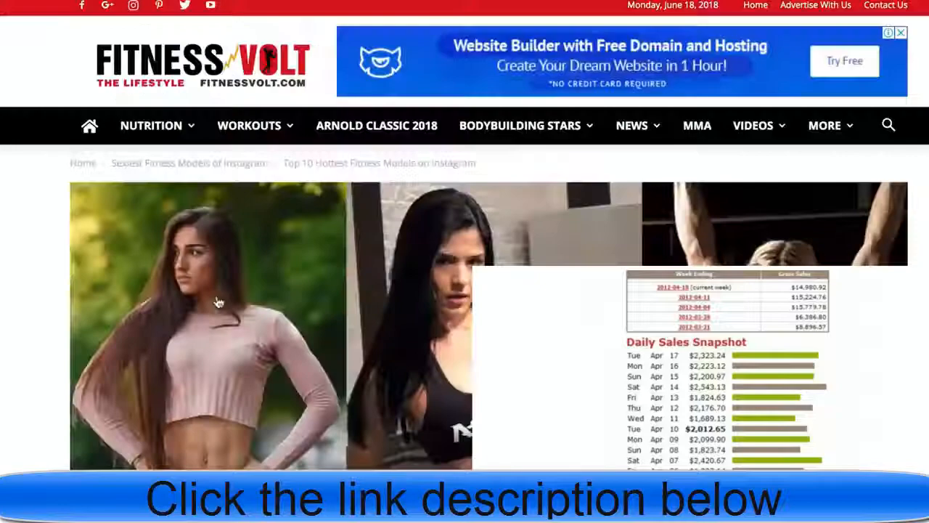
mouse_move(188, 312)
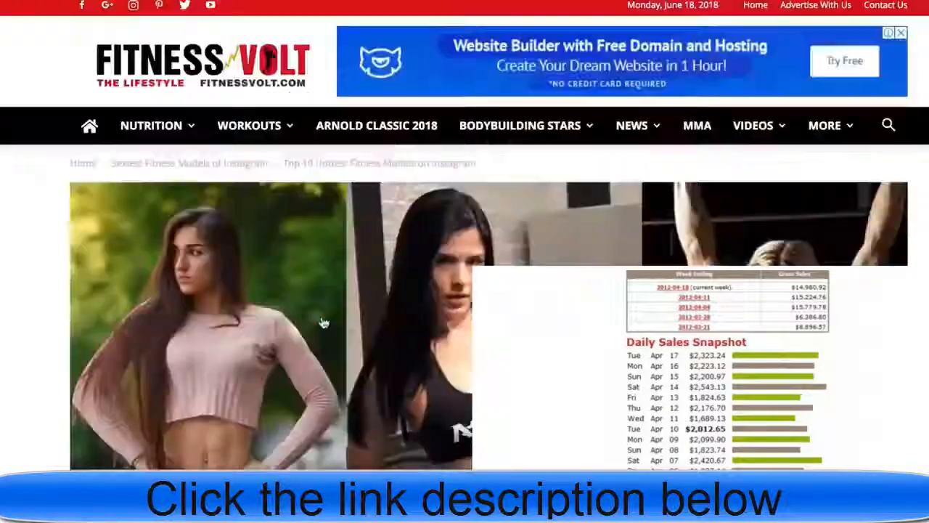
scroll("down", 3)
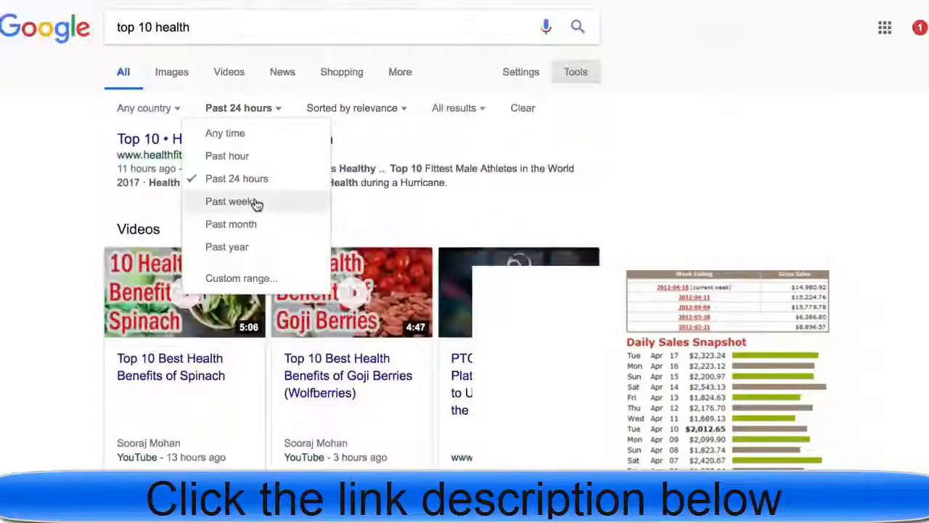
Limit the 'top 10 health' results to the past week and scroll through them.
left_click(230, 201)
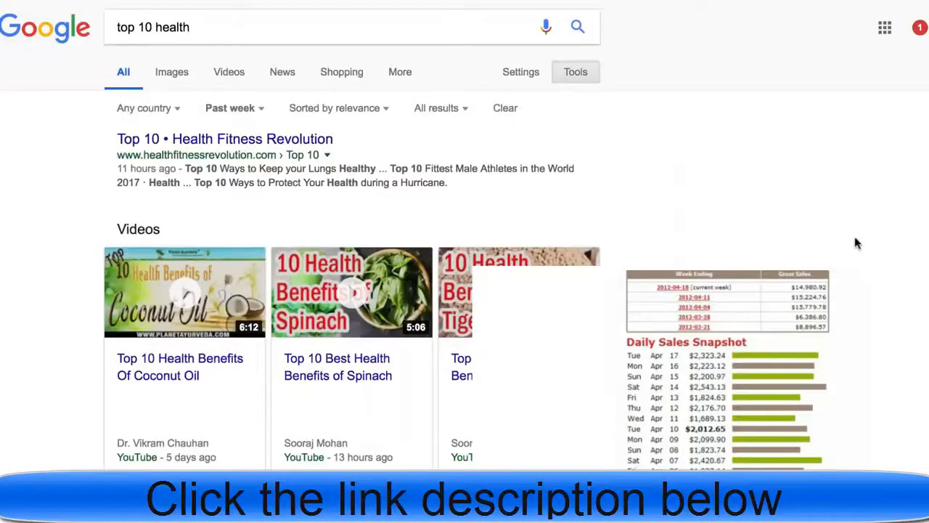
scroll("down", 3)
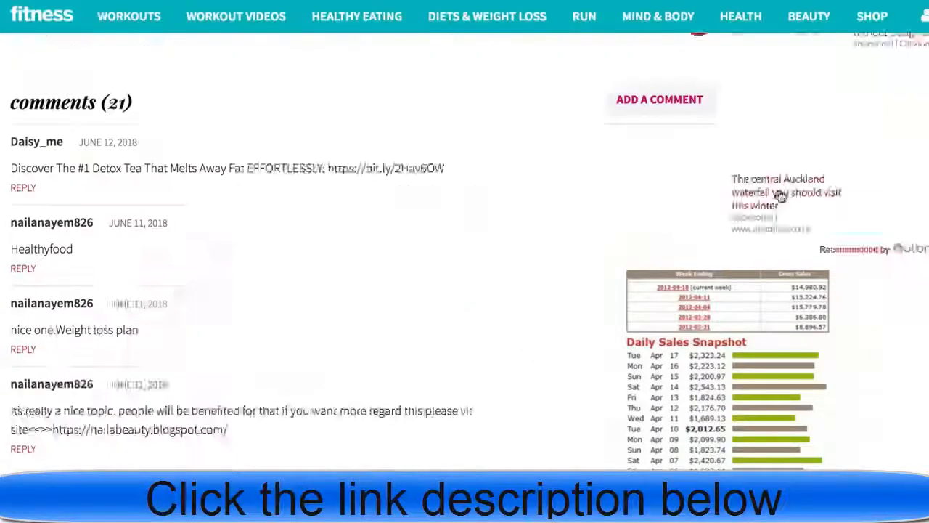
scroll("up", 3)
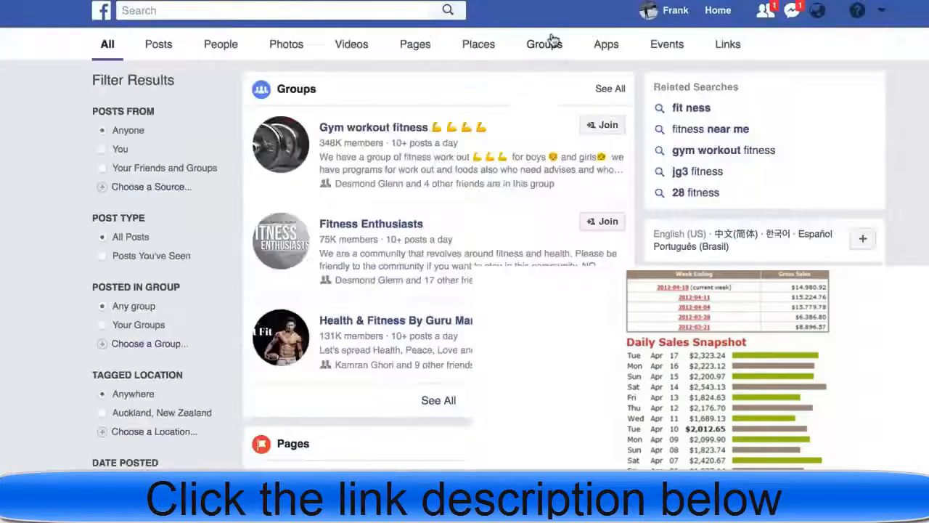
Open the Gym workout fitness group from the Facebook group results.
left_click(373, 127)
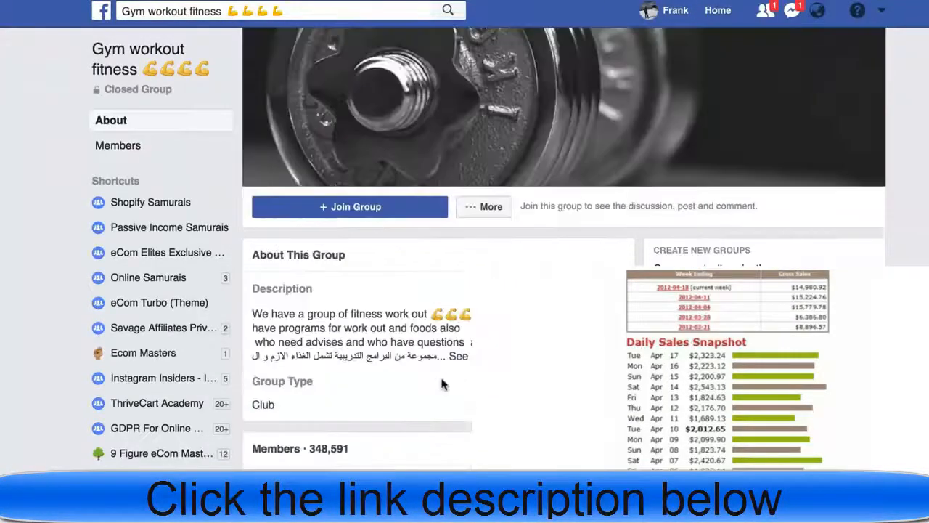
mouse_move(48, 189)
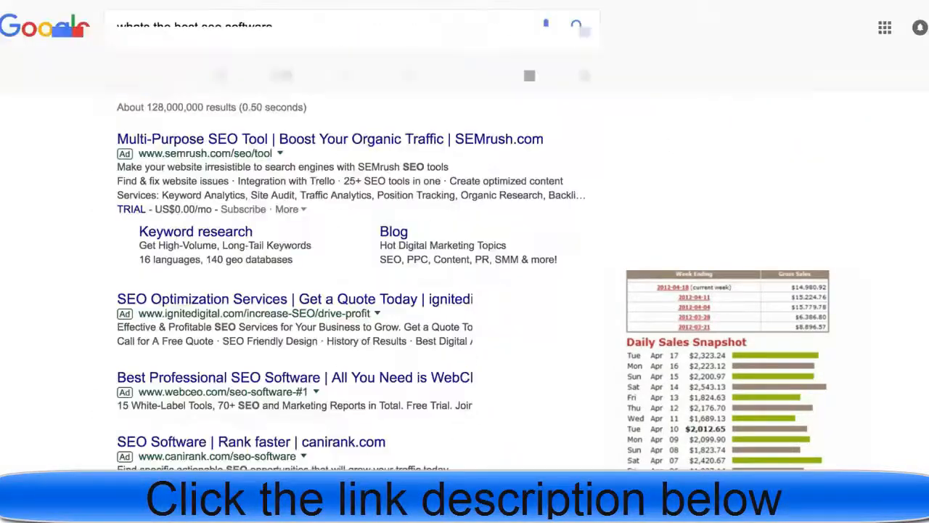
Scroll the 'whats the best seo software' results listing SEMrush, G2 Crowd, Capterra and Quora.
scroll("down", 3)
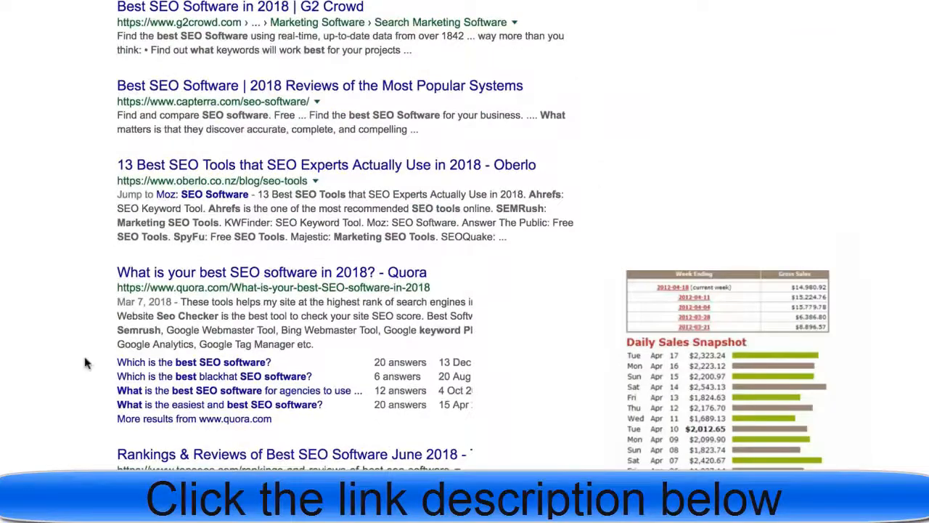